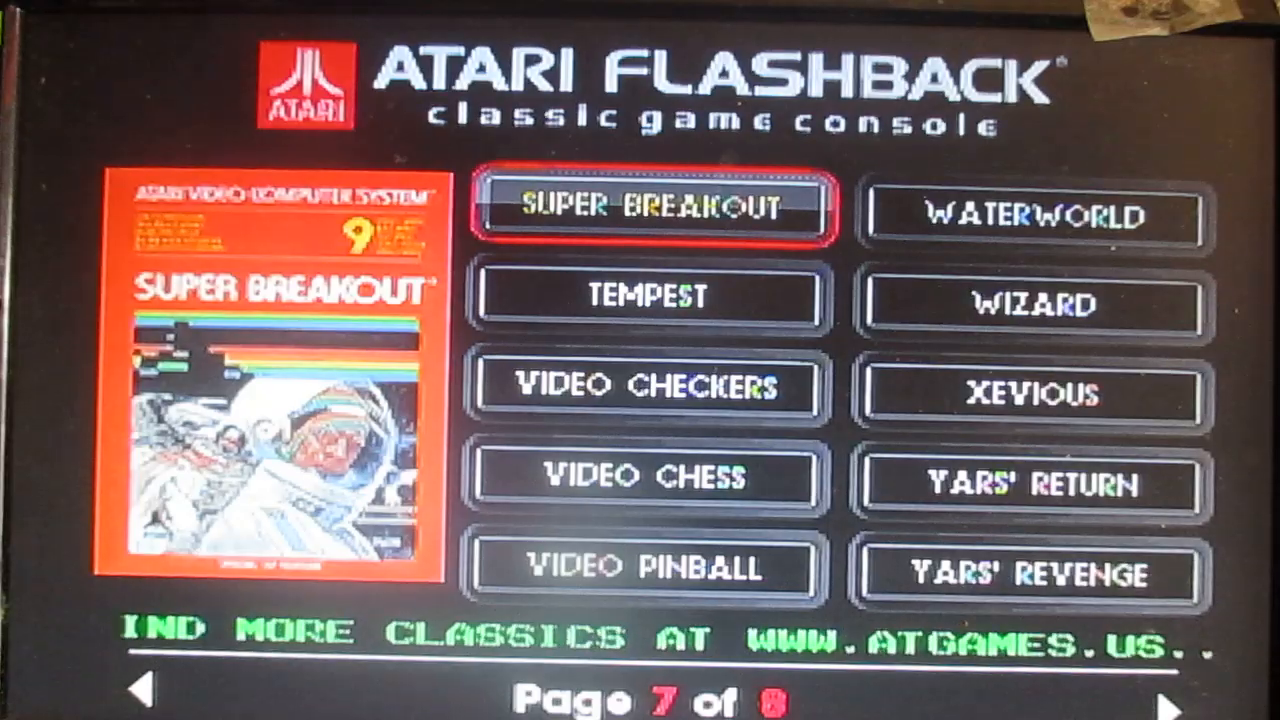
Launch Super Breakout from menu page 7 so its brick wall and paddle appear.
left_click(658, 210)
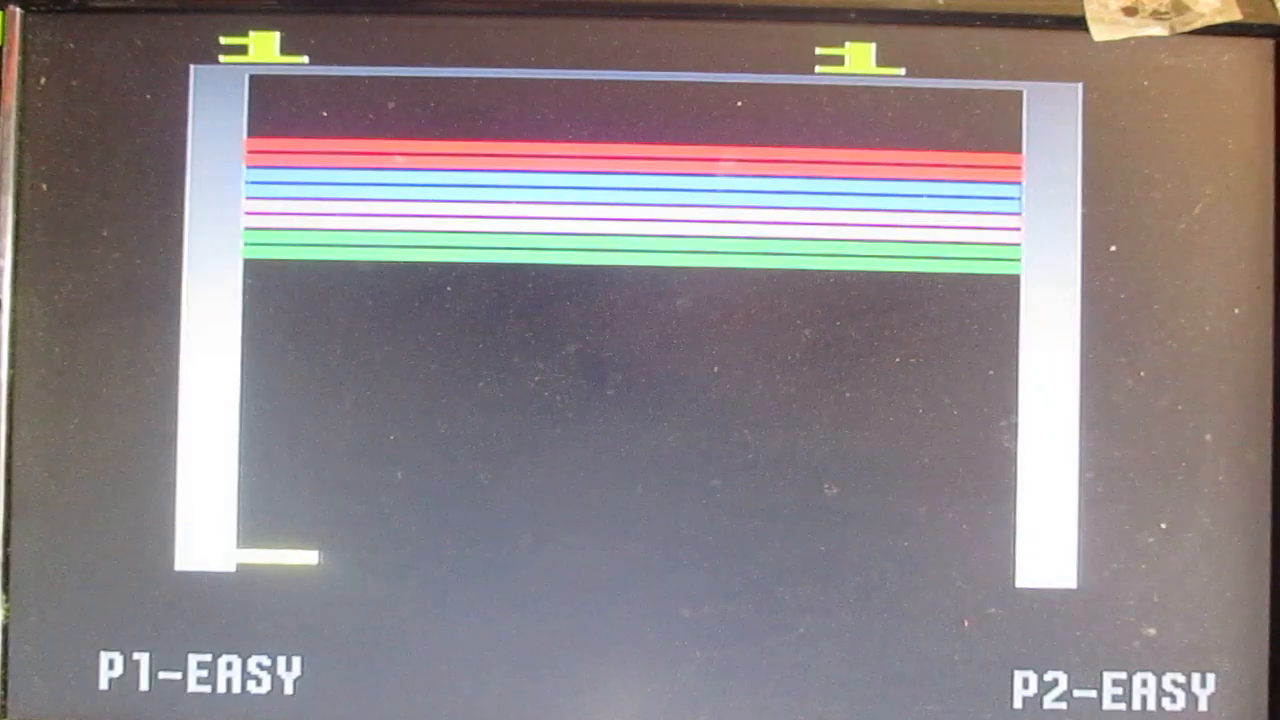